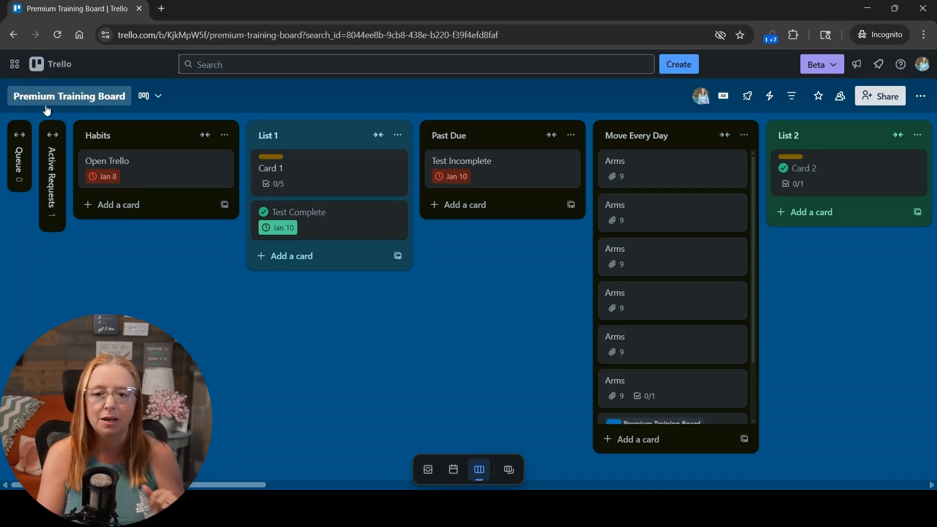
mouse_move(133, 206)
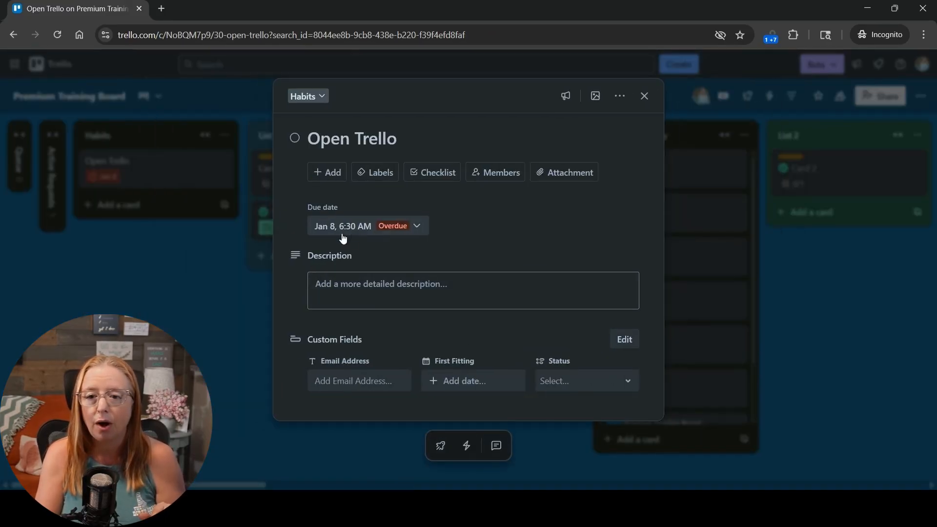
Pick May 27 at 3:30 PM as the Open Trello card's due date and save
left_click(343, 226)
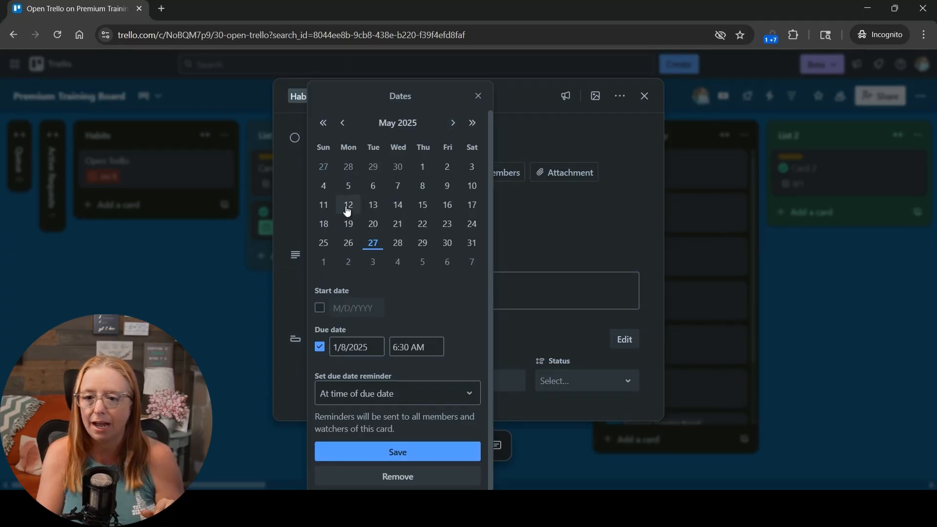
left_click(372, 243)
type("3")
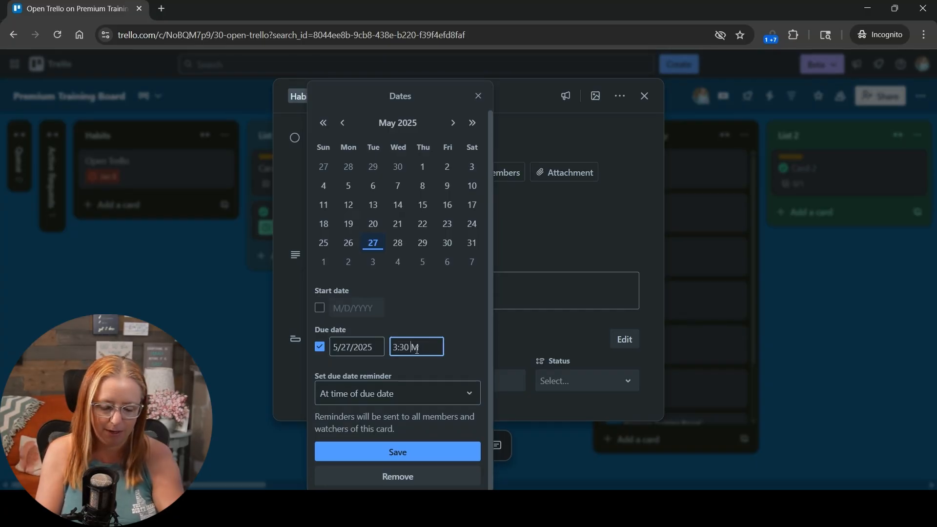
type("pm")
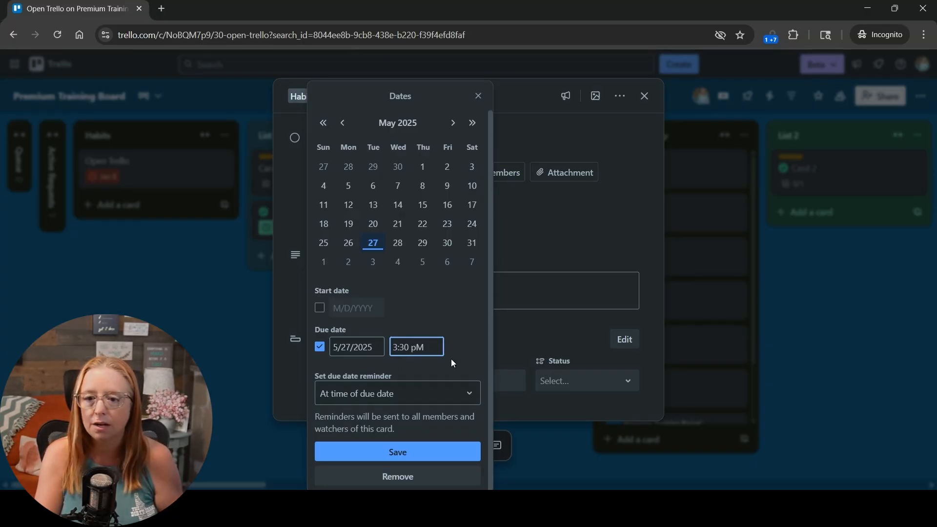
left_click(397, 452)
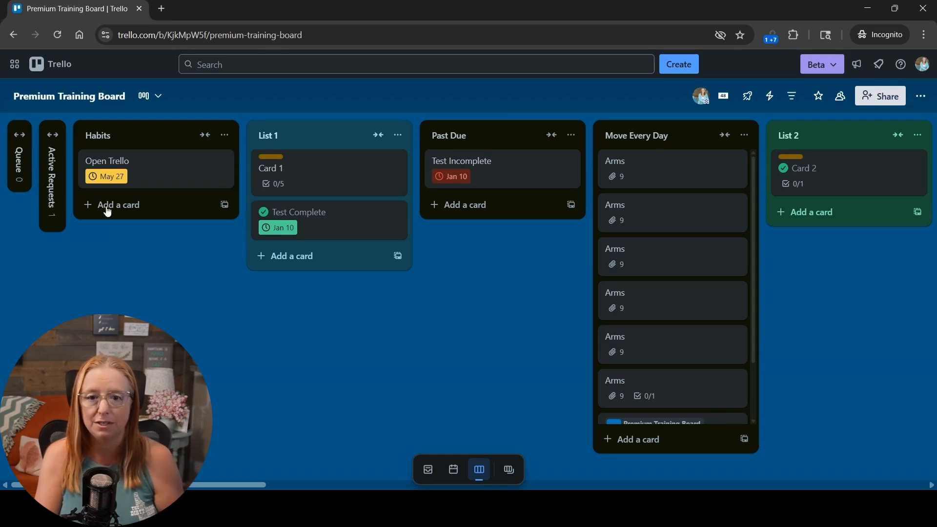
mouse_move(95, 166)
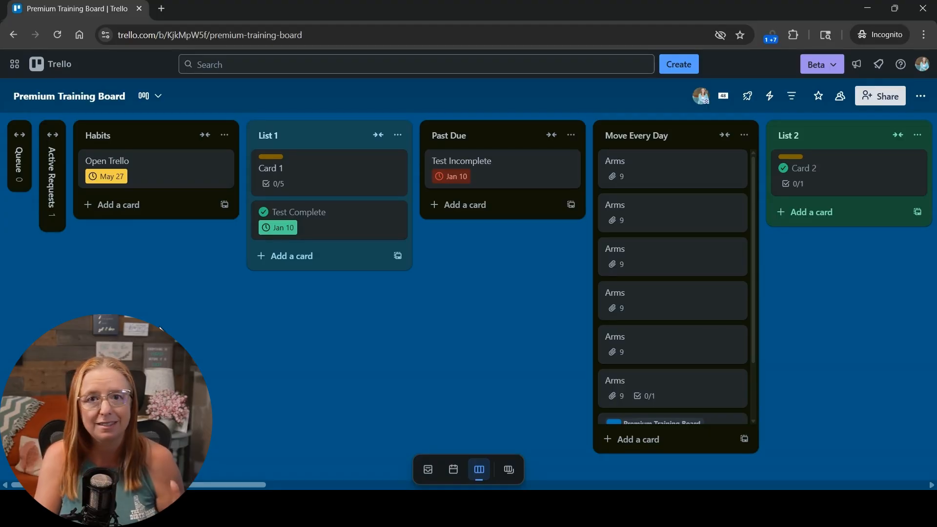
mouse_move(770, 95)
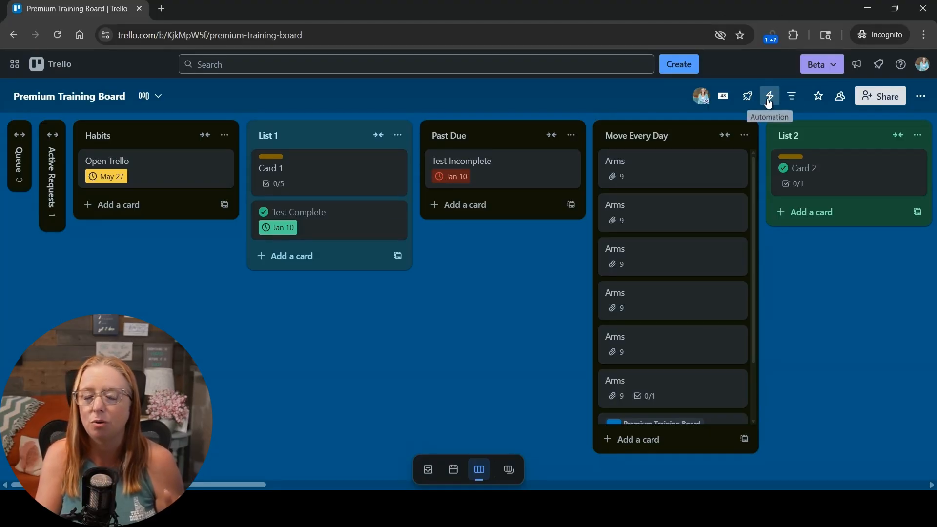
Show the board's Automation Rules list with its existing rules
left_click(770, 96)
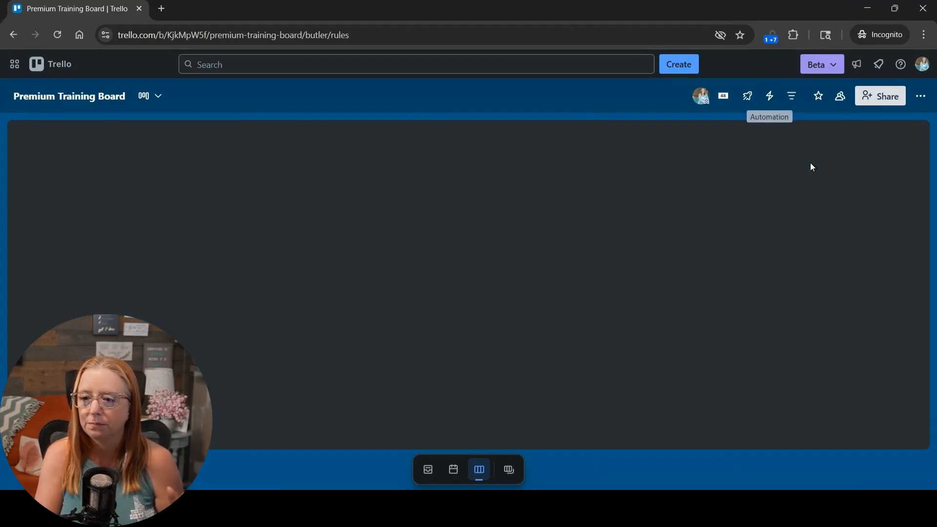
left_click(769, 95)
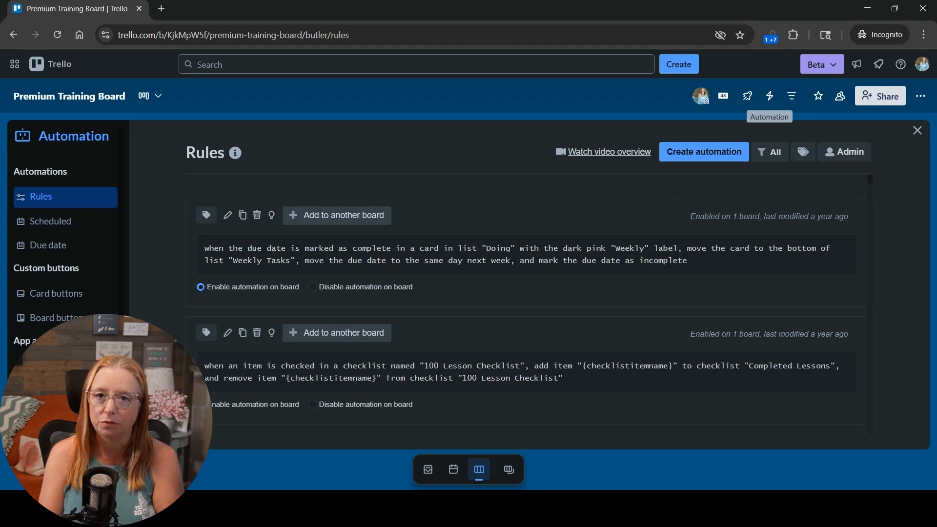
mouse_move(660, 200)
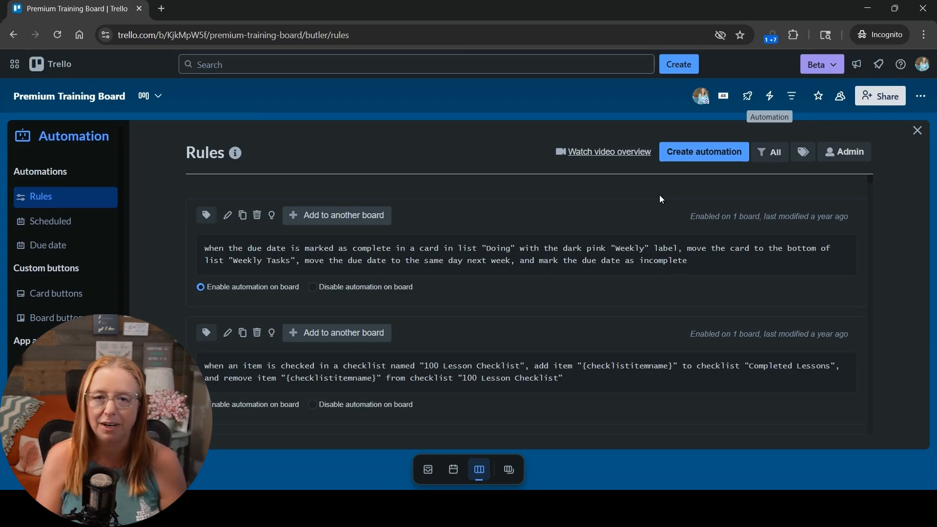
mouse_move(703, 152)
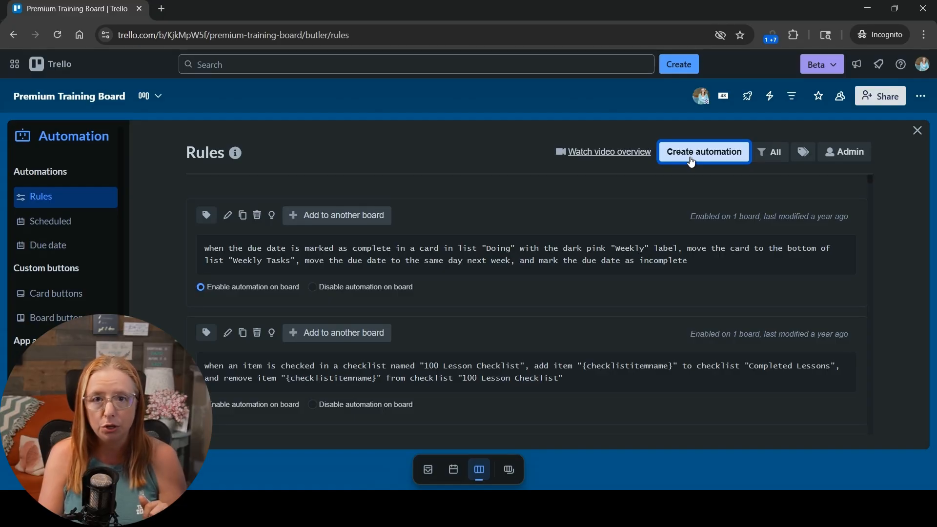
Start a blank automation rule with Create automation
left_click(704, 151)
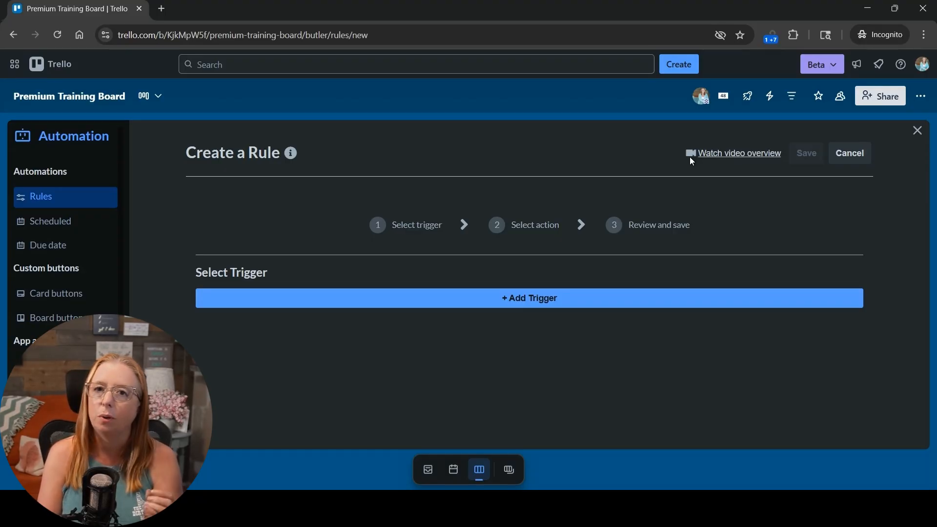
mouse_move(707, 192)
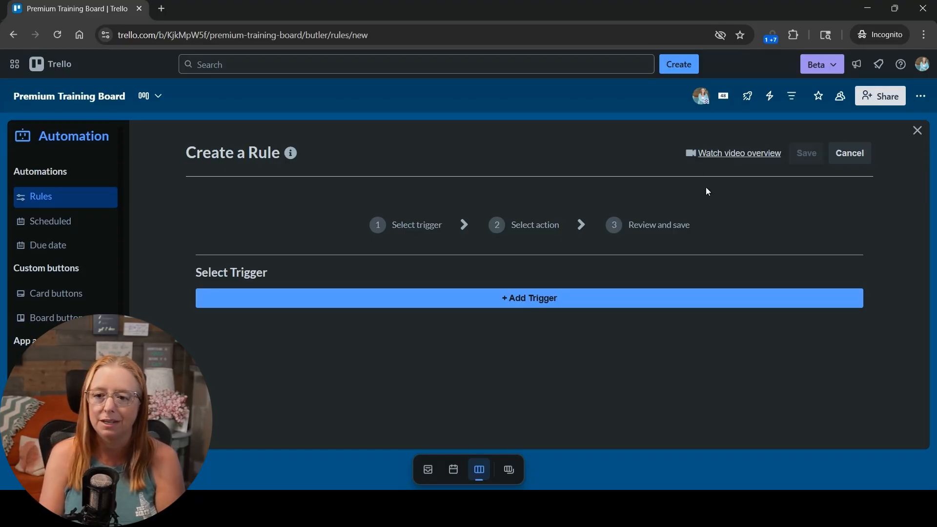
mouse_move(528, 304)
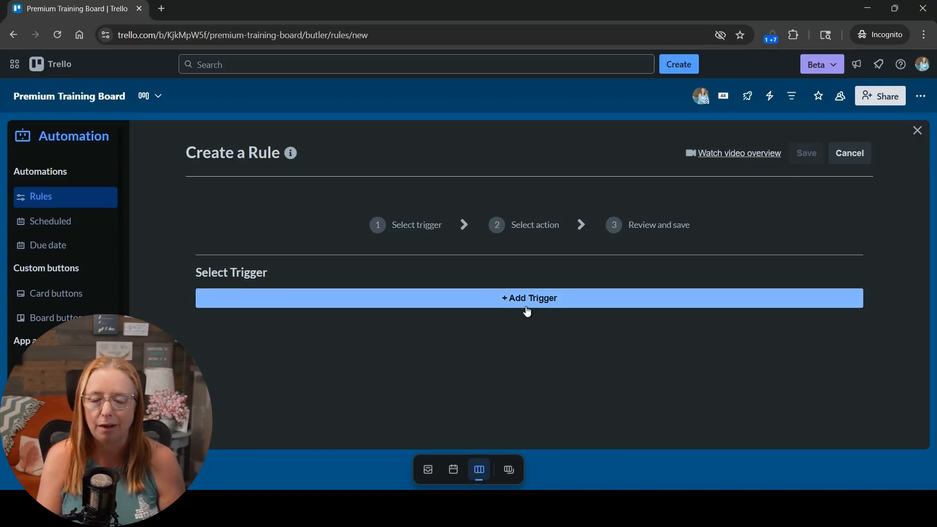
List the Dates triggers, such as when a due date is set on a card
left_click(528, 297)
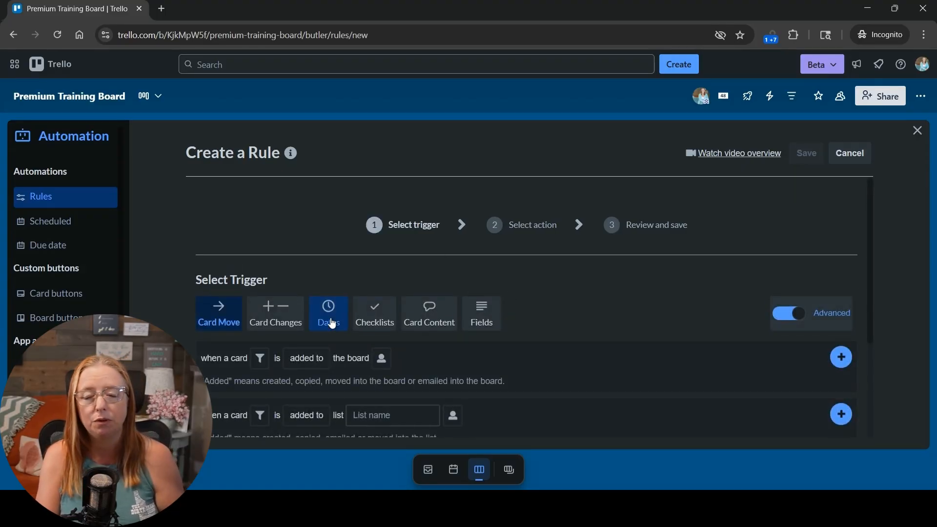
left_click(327, 312)
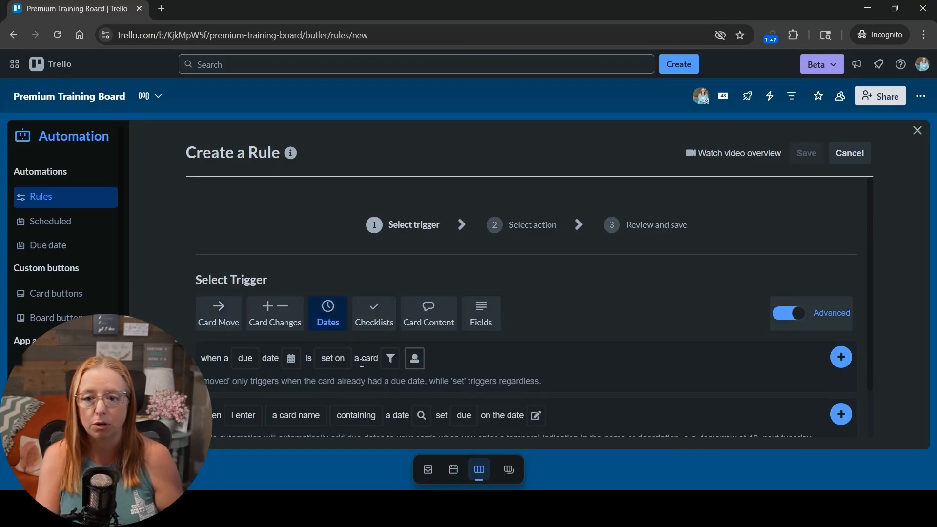
scroll("down", 3)
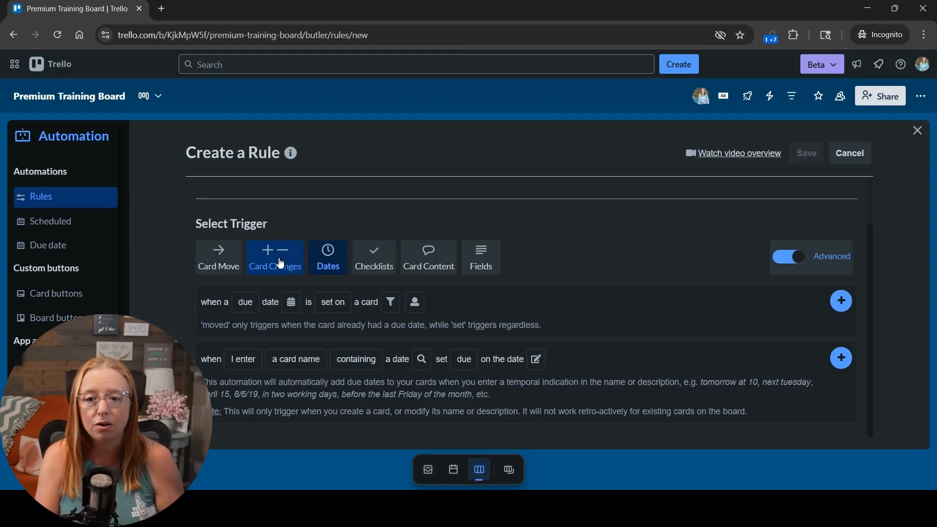
Add the Card Changes trigger 'when a card is marked as complete'
left_click(275, 257)
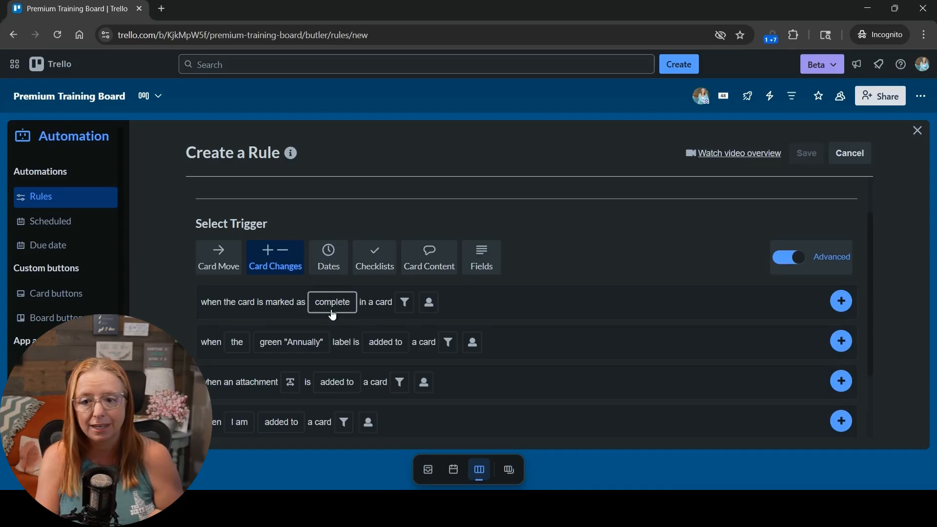
mouse_move(404, 301)
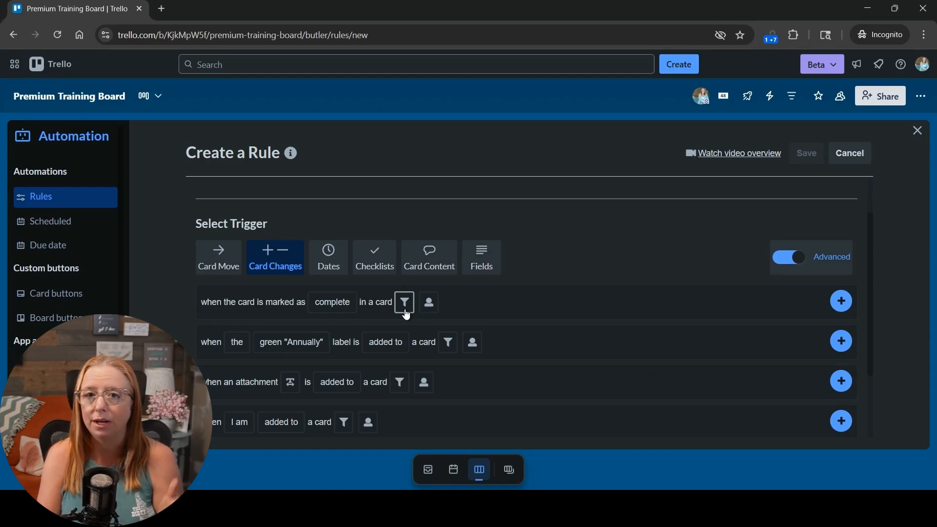
left_click(448, 342)
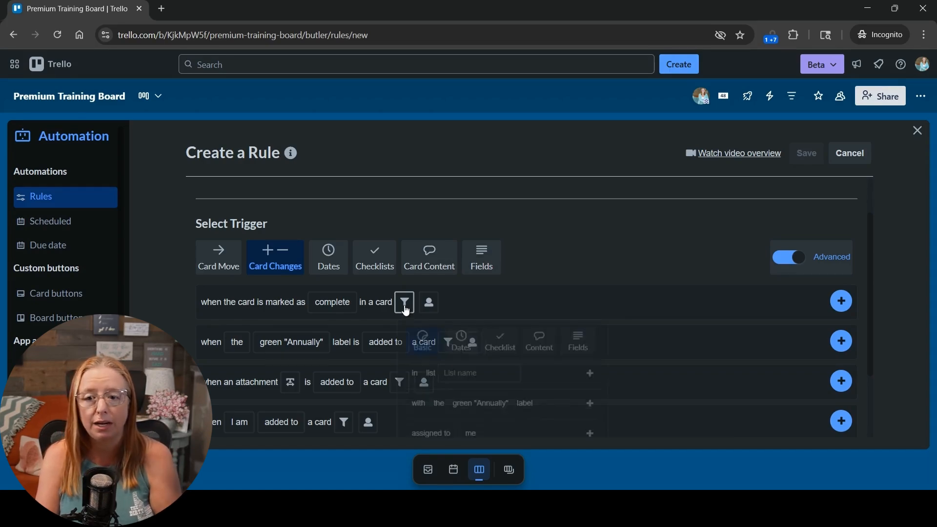
left_click(404, 301)
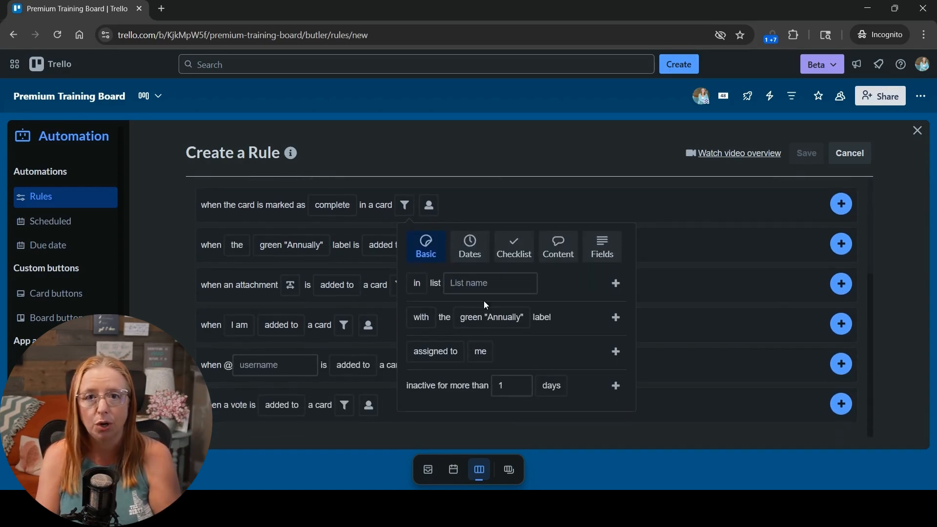
left_click(536, 214)
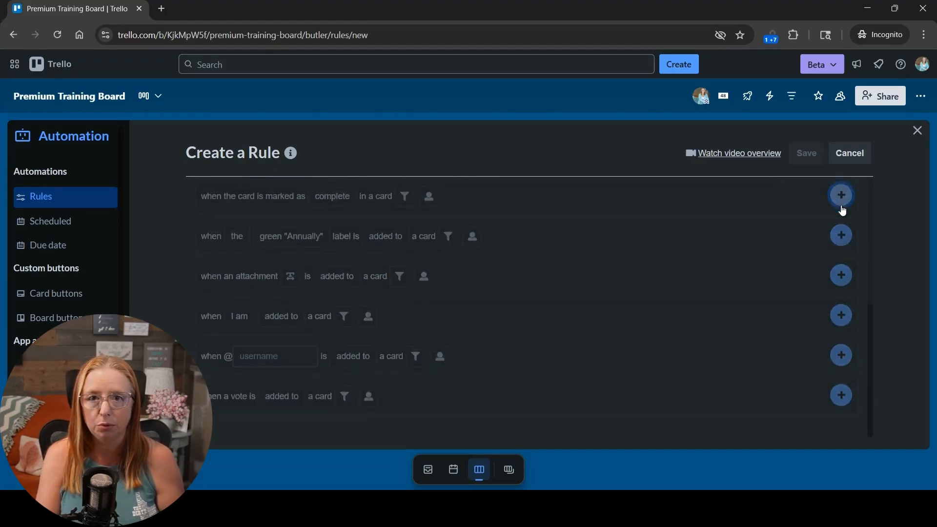
left_click(840, 195)
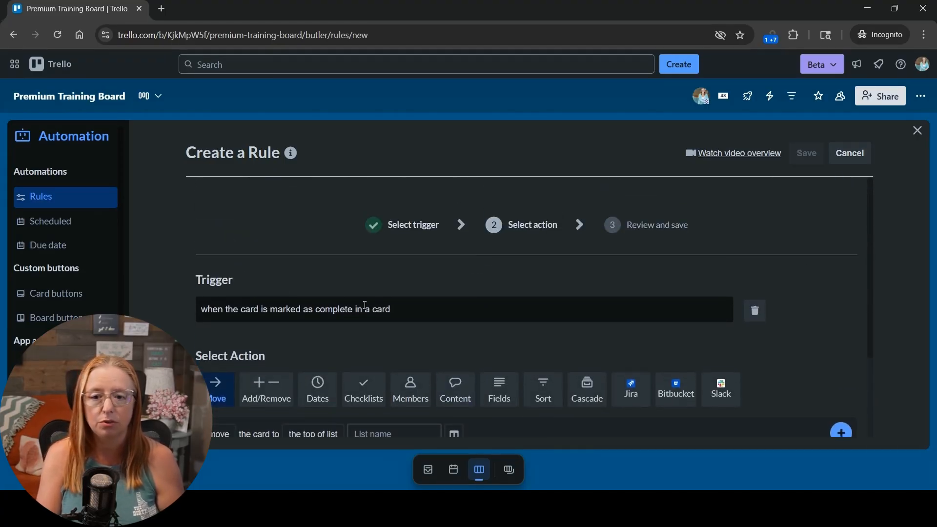
mouse_move(392, 334)
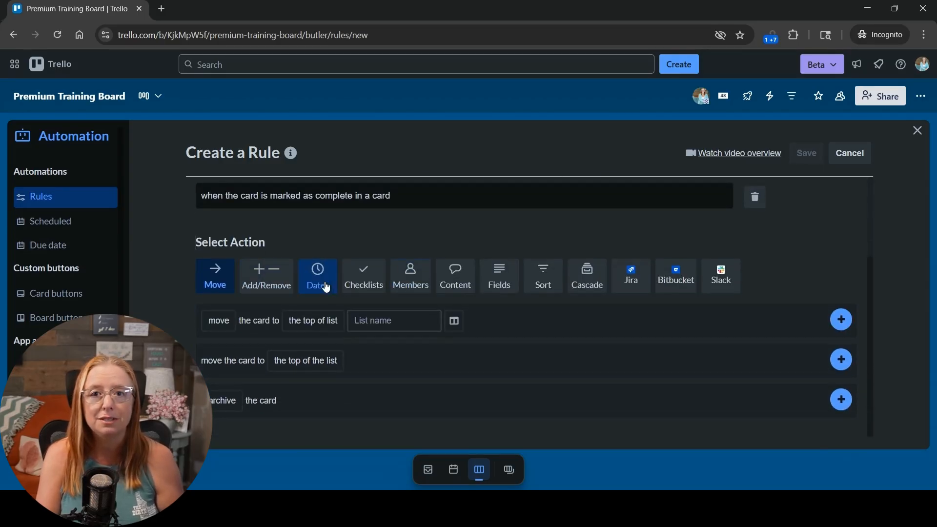
left_click(317, 275)
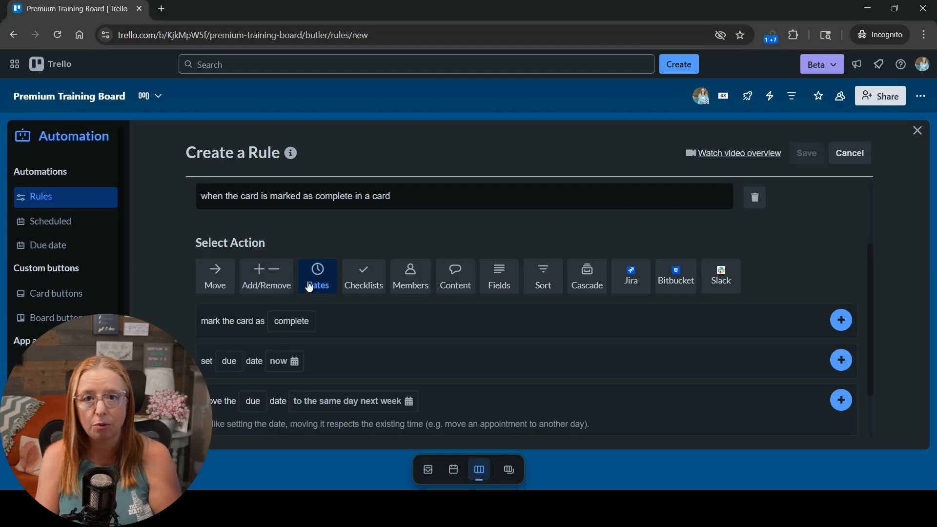
left_click(291, 321)
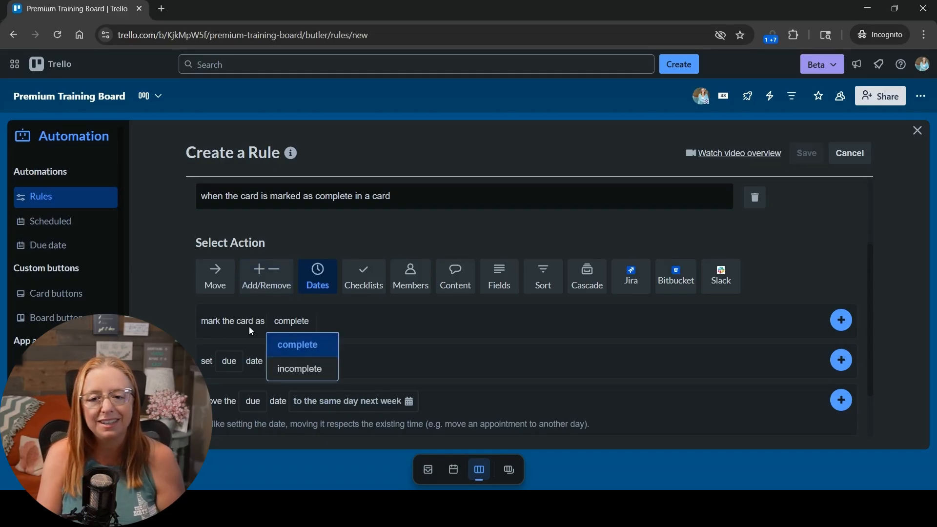
left_click(298, 344)
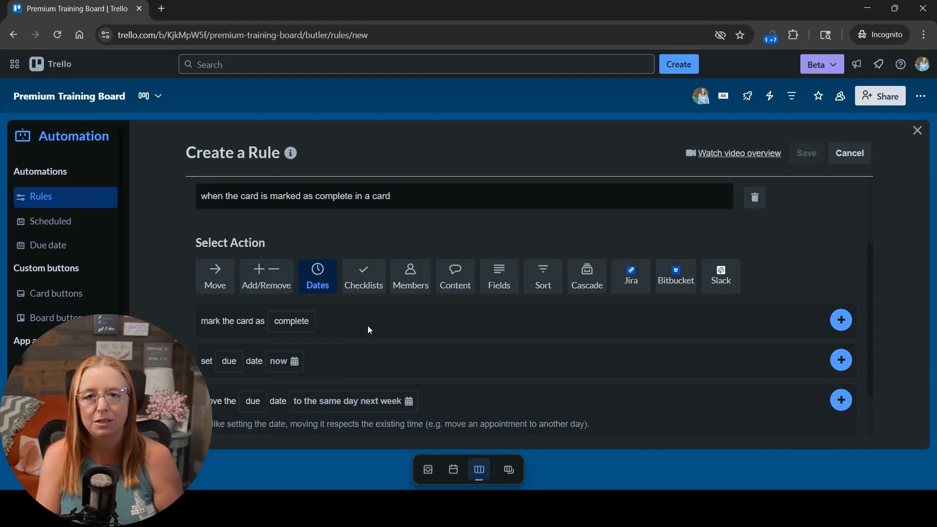
mouse_move(405, 323)
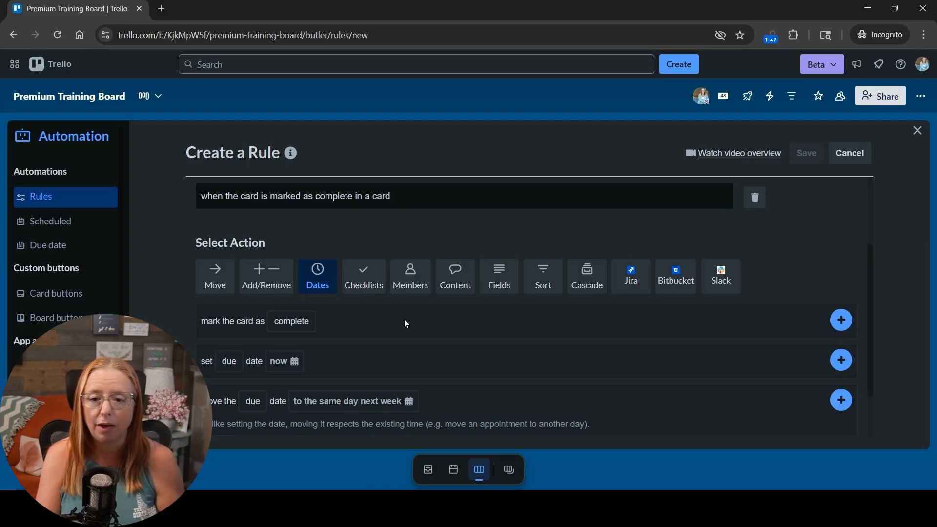
scroll("down", 3)
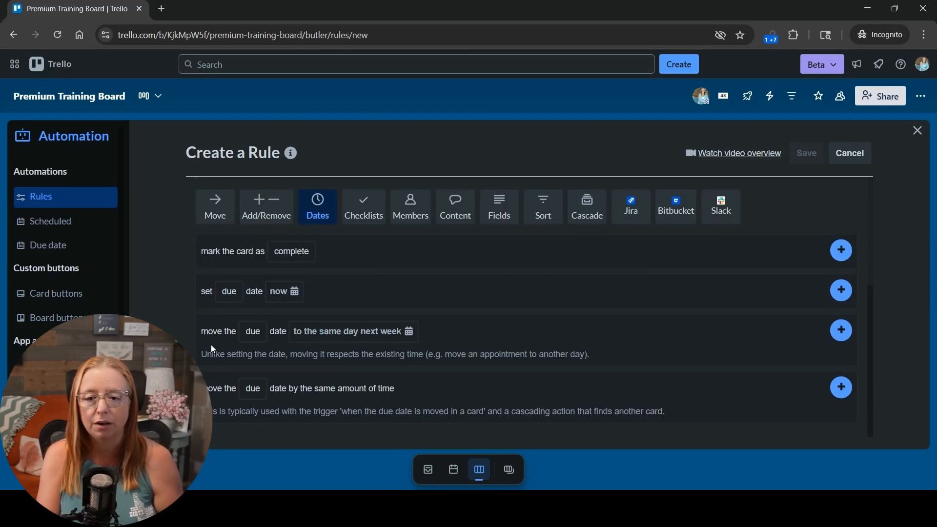
Add a 'move due date to tomorrow' action instead of same day next week
left_click(351, 331)
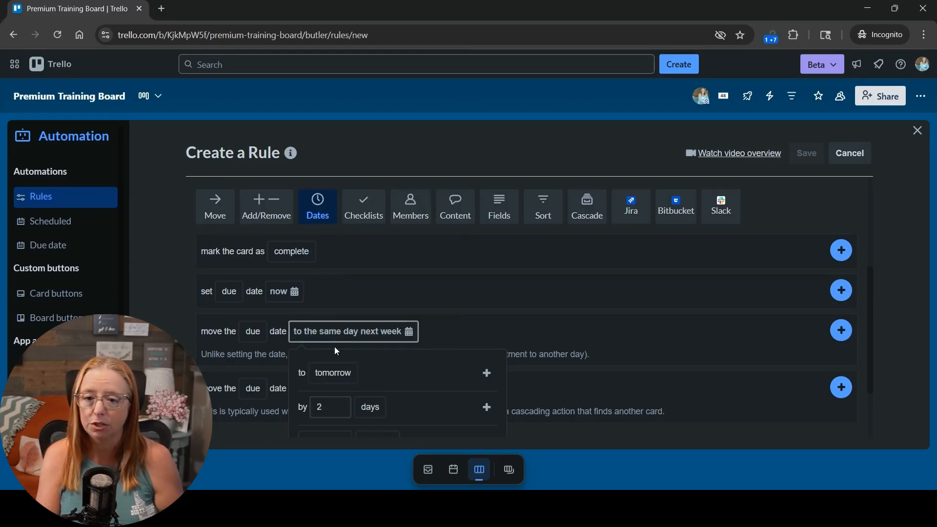
left_click(333, 372)
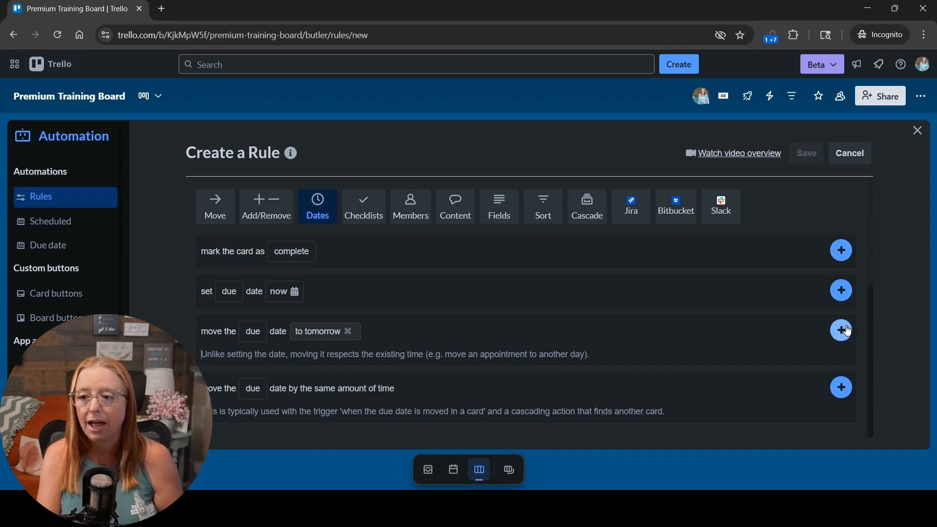
left_click(842, 329)
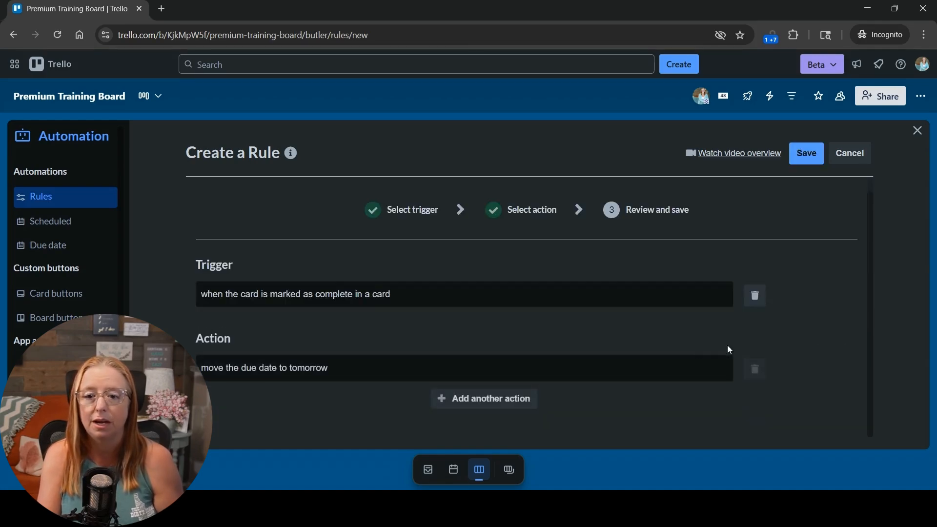
mouse_move(556, 319)
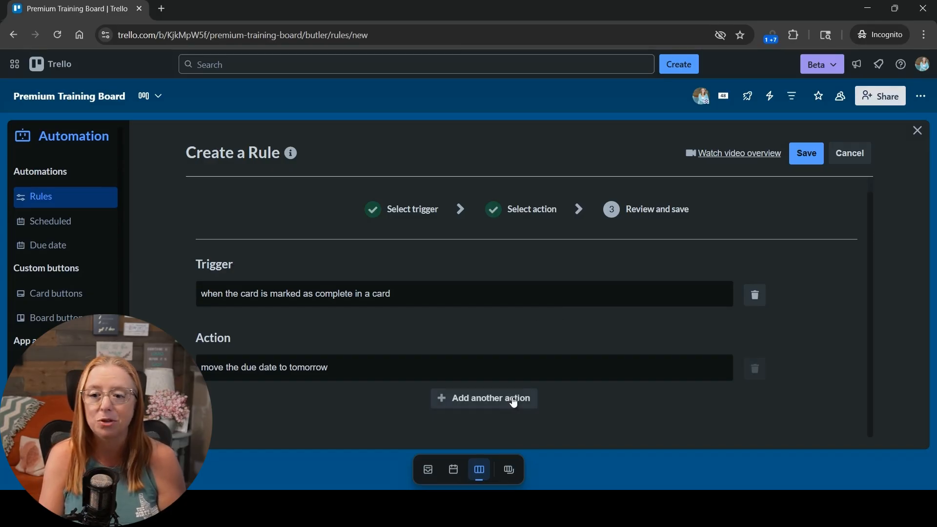
Add a second Dates action setting the card to incomplete
left_click(492, 398)
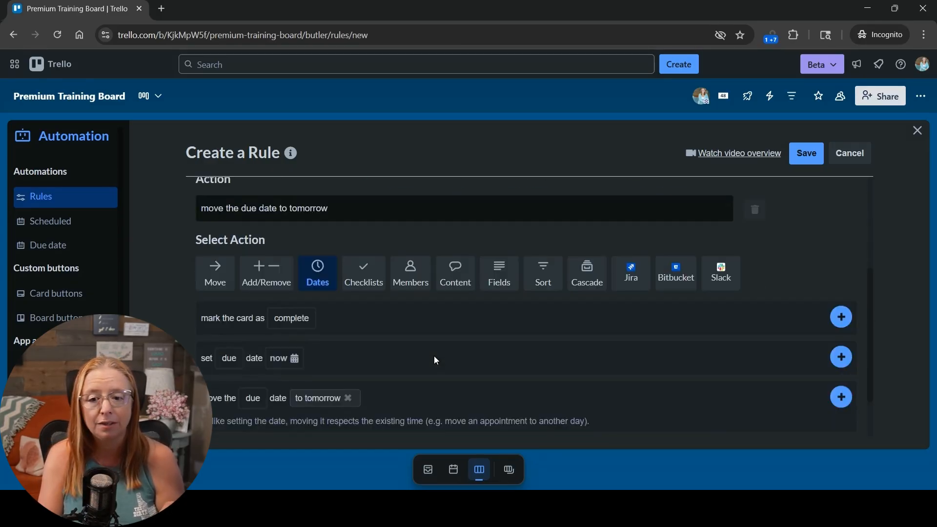
scroll("up", 3)
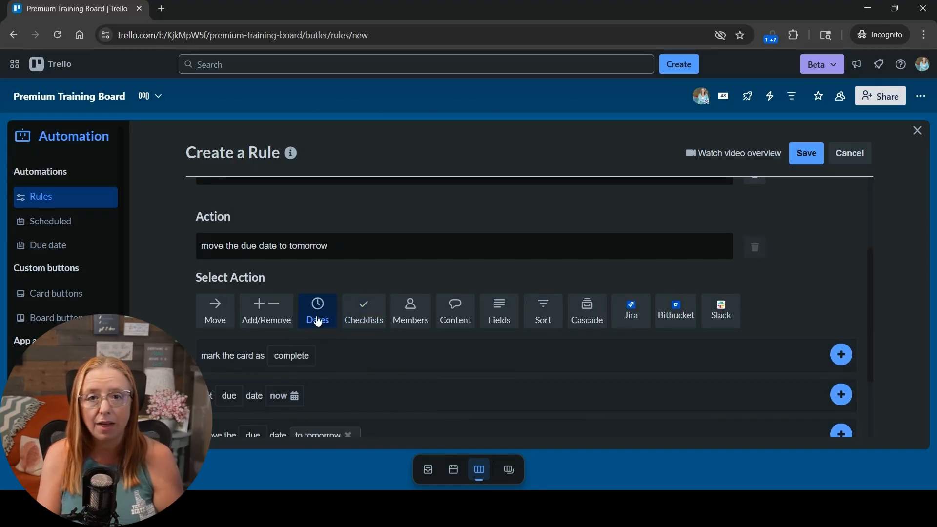
mouse_move(370, 367)
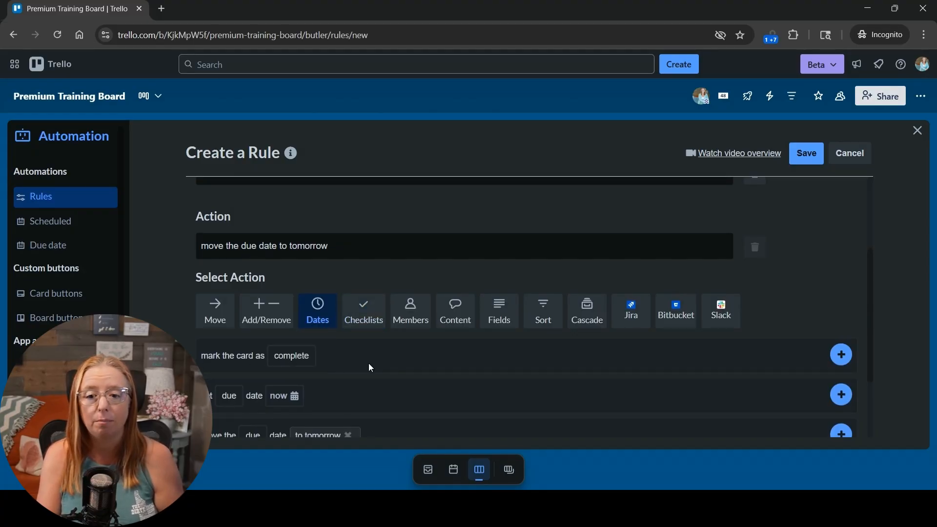
mouse_move(388, 367)
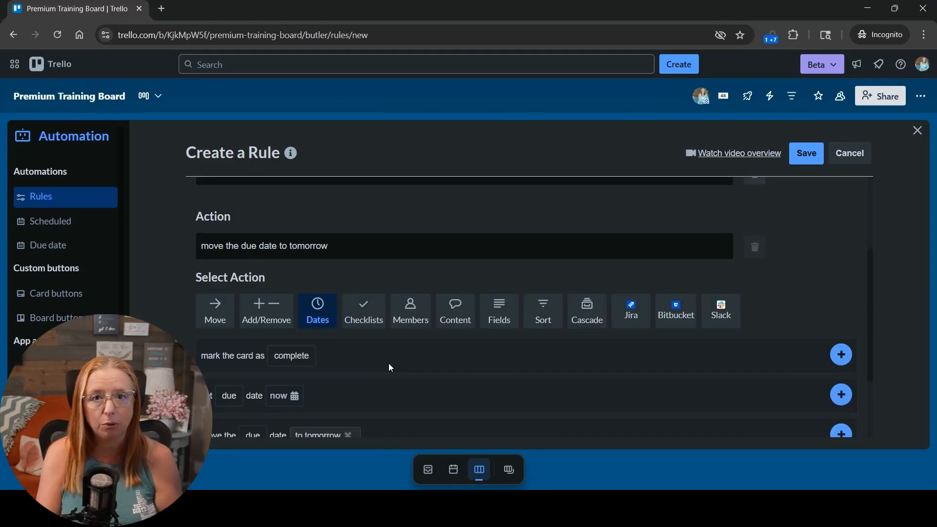
left_click(291, 356)
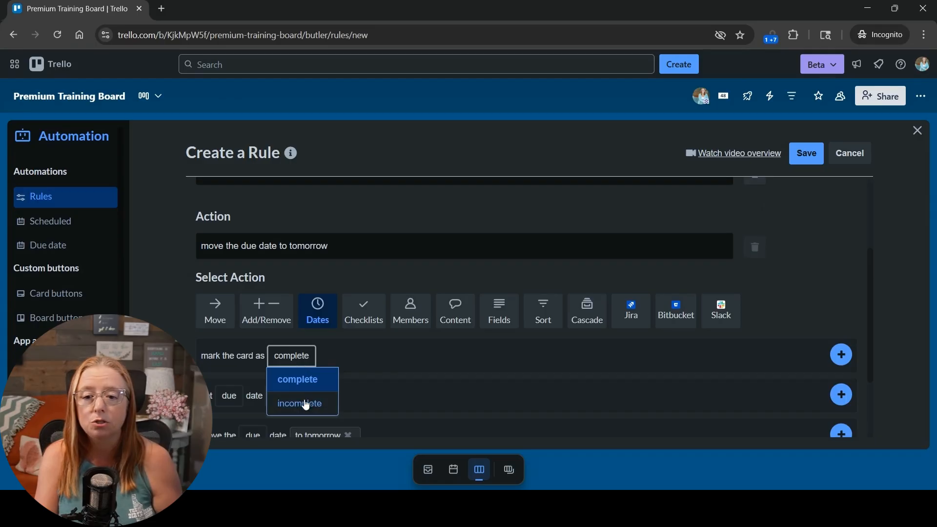
left_click(298, 403)
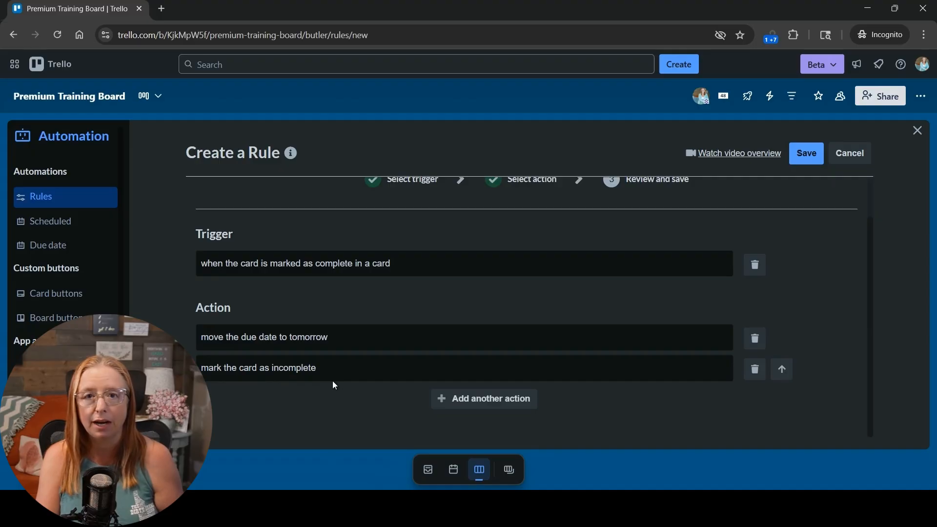
mouse_move(806, 153)
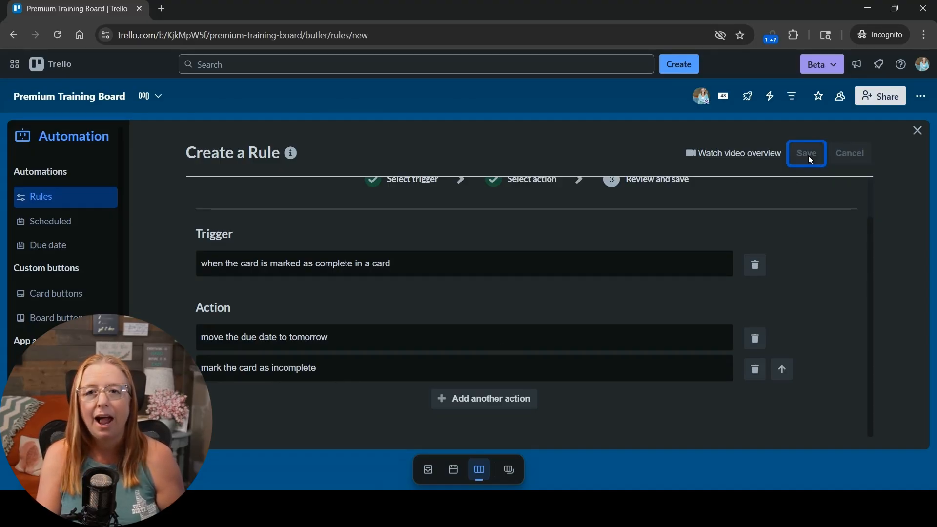
Save the rule and view the Open Trello card's May 27 due date
left_click(806, 152)
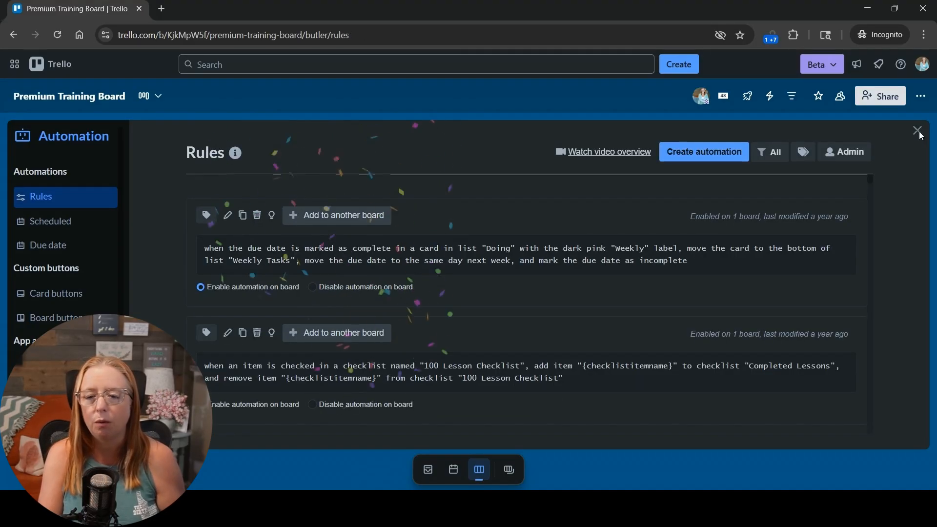
left_click(919, 131)
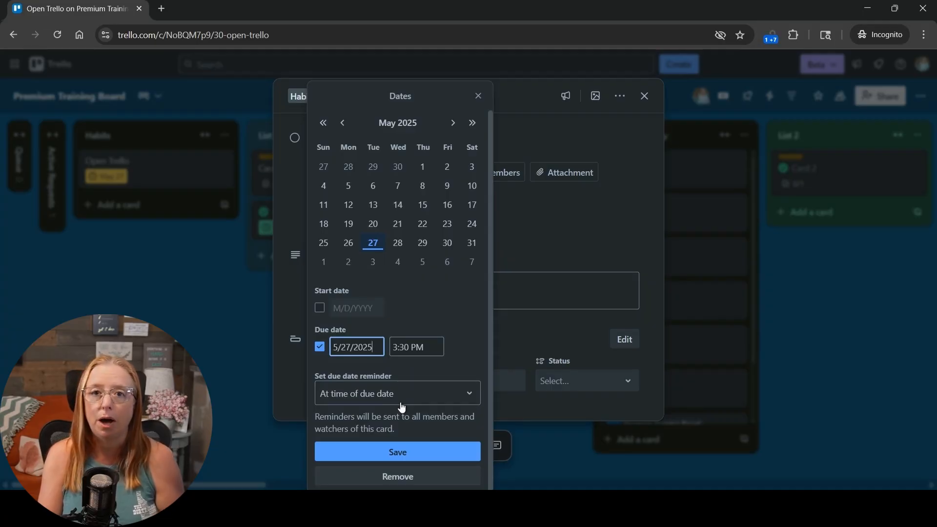
mouse_move(662, 203)
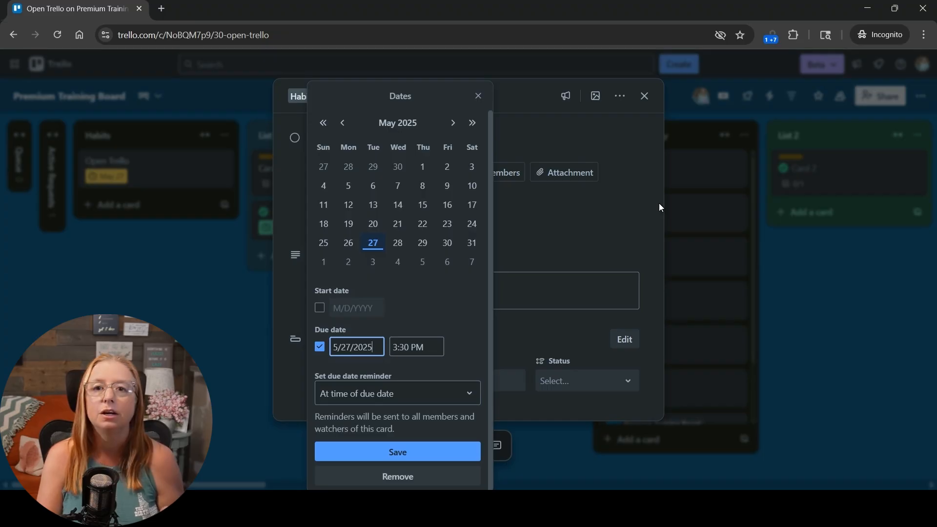
mouse_move(516, 299)
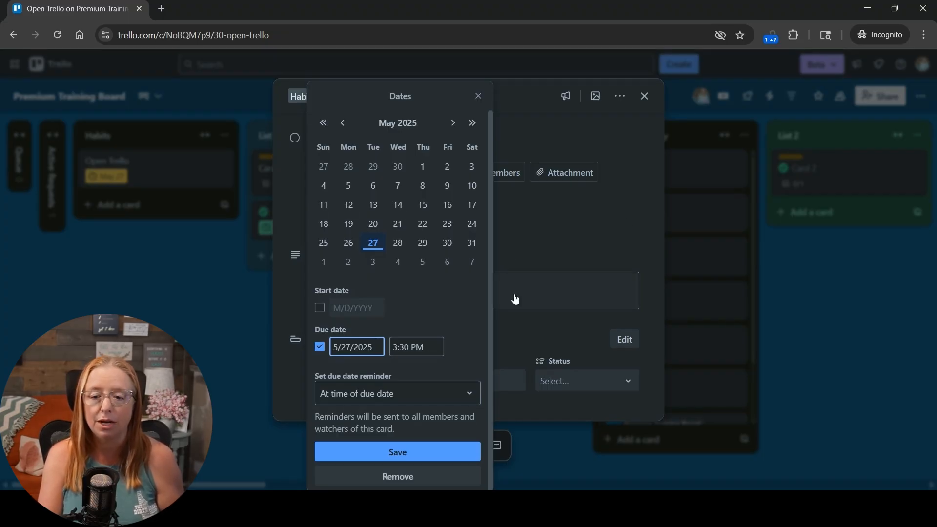
left_click(398, 451)
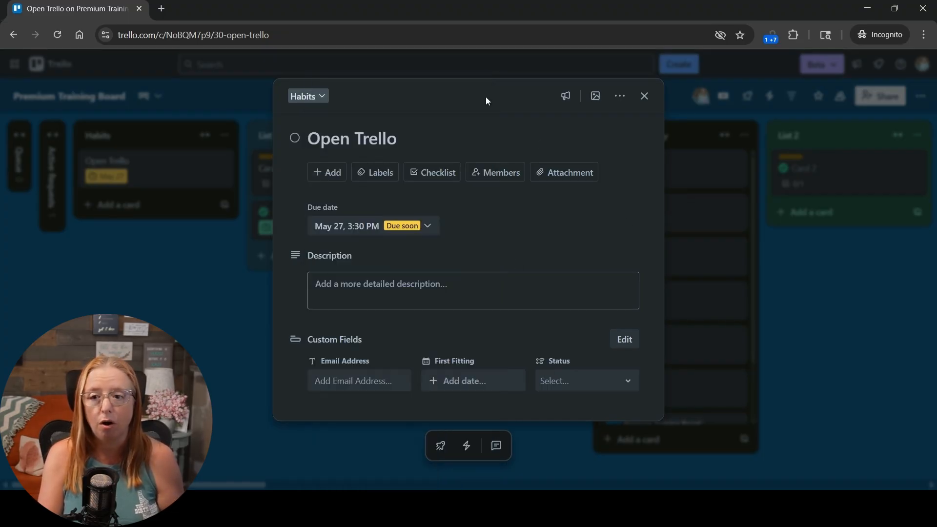
left_click(495, 172)
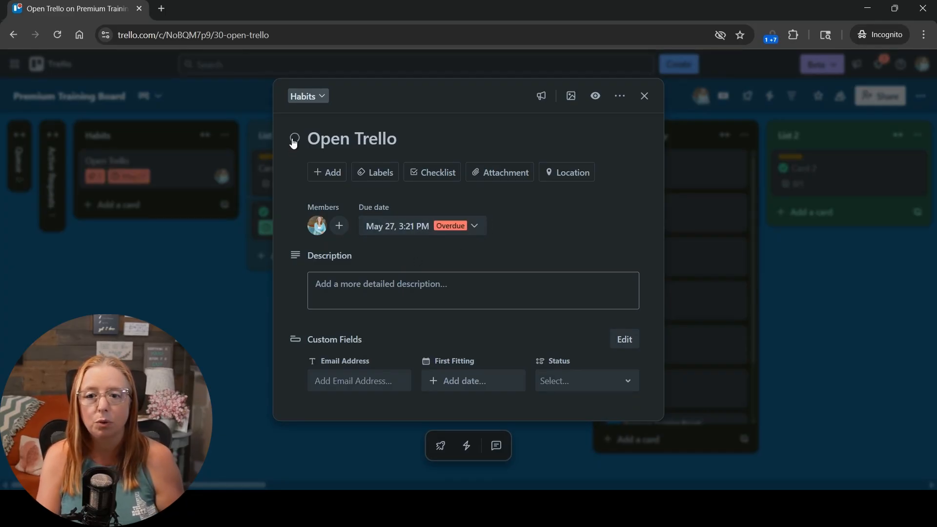
Mark Open Trello complete and confirm its due date moved to May 28, 3:21 PM
left_click(293, 138)
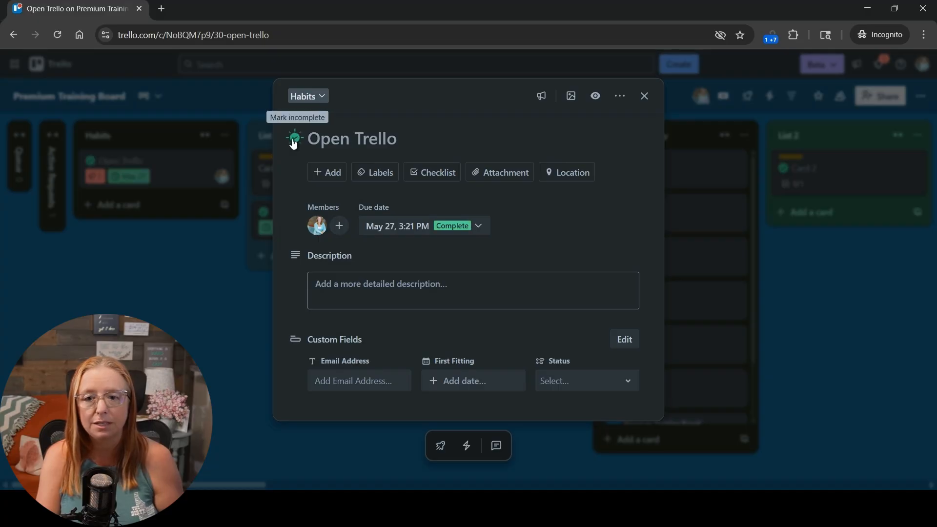
mouse_move(295, 294)
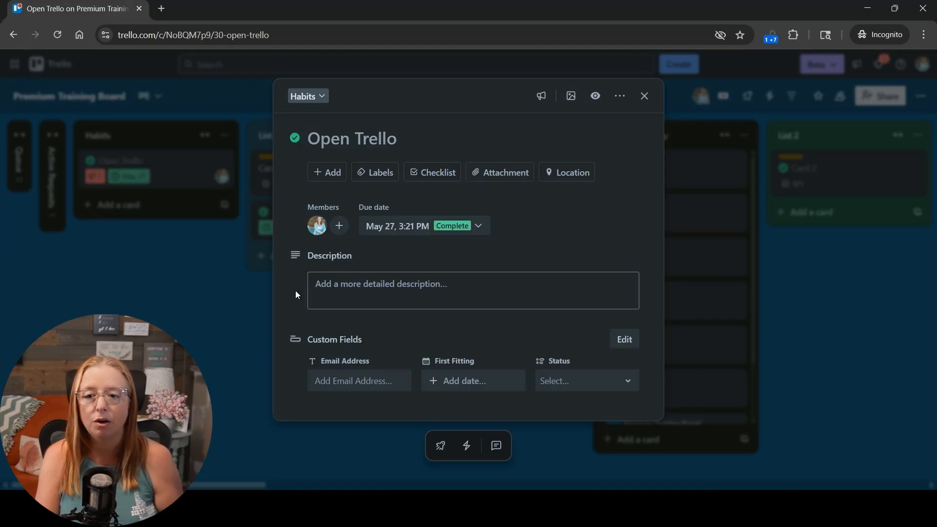
left_click(294, 138)
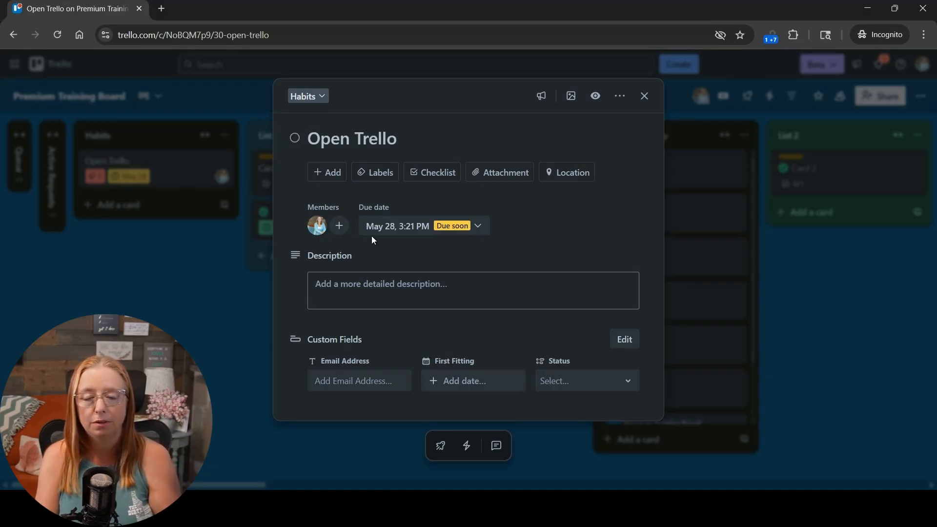
mouse_move(410, 243)
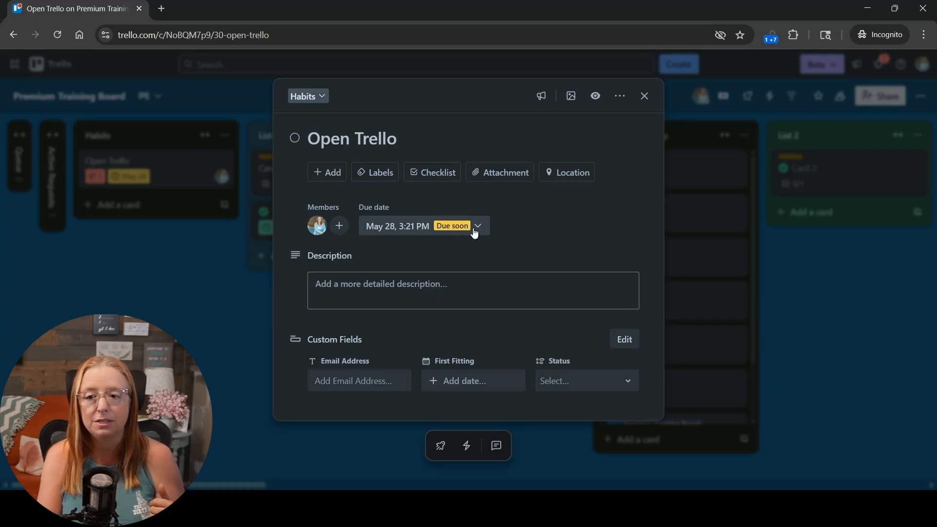
left_click(477, 226)
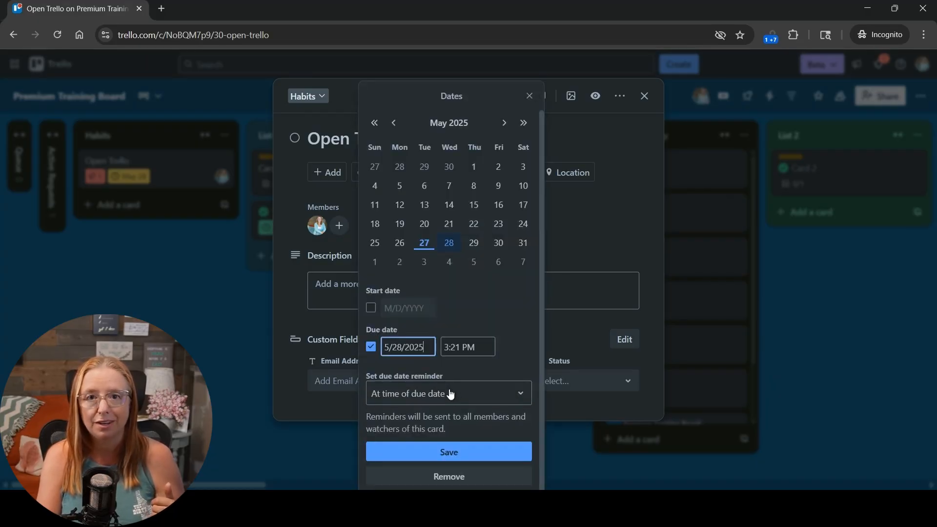